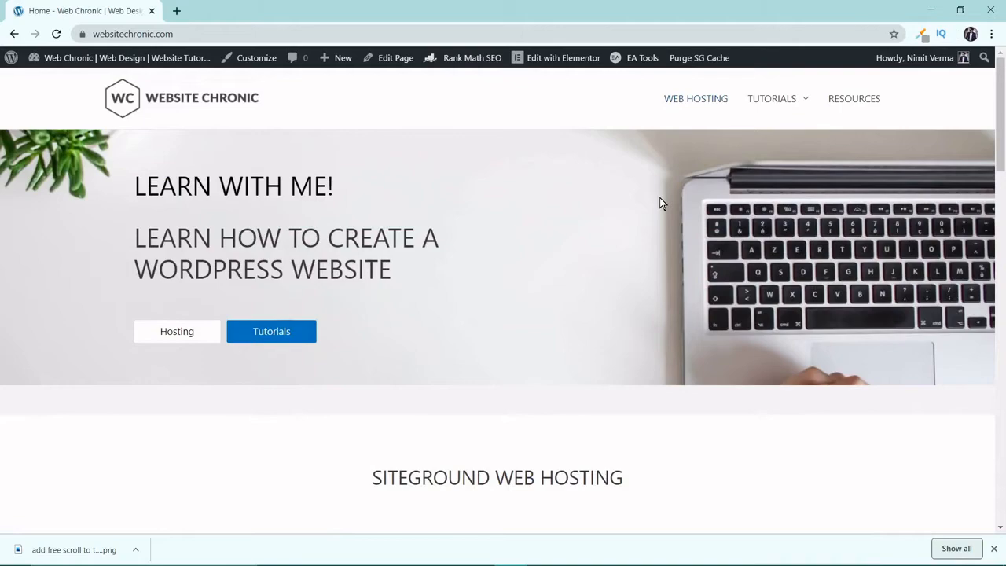
Step: Scroll down through the 'How to Create a Table of Content in Elementor' article to its end
scroll(down, 3)
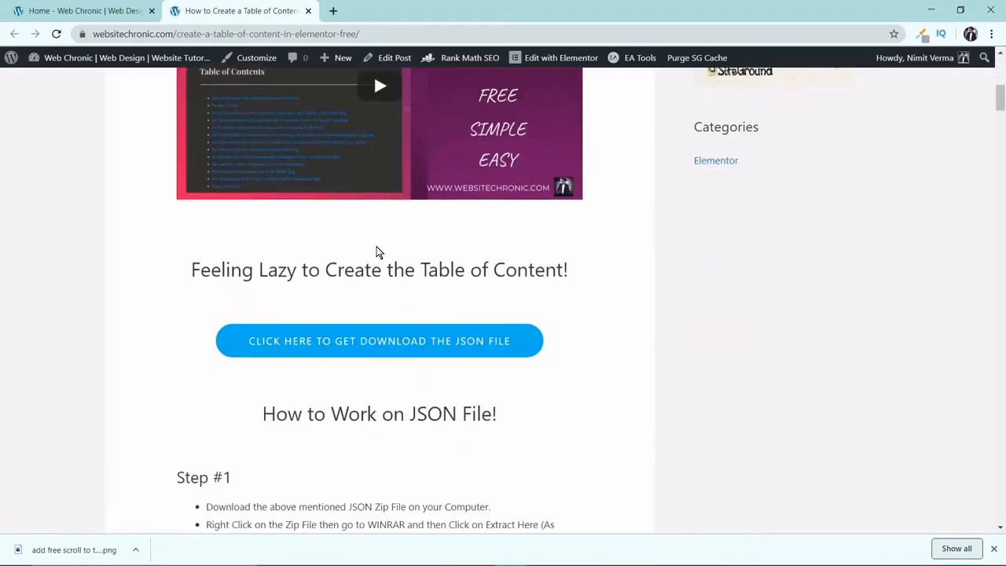
scroll(down, 3)
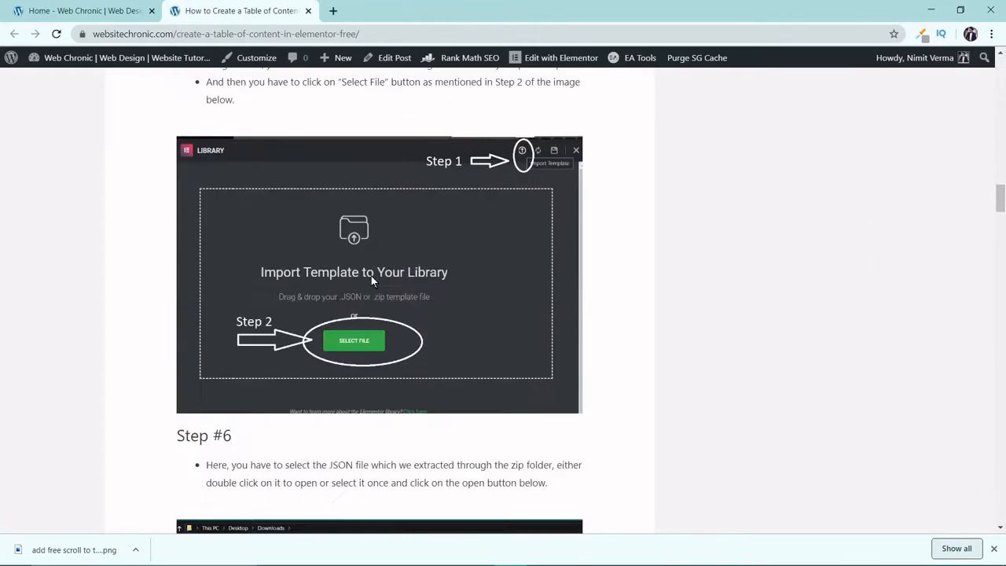
scroll(down, 3)
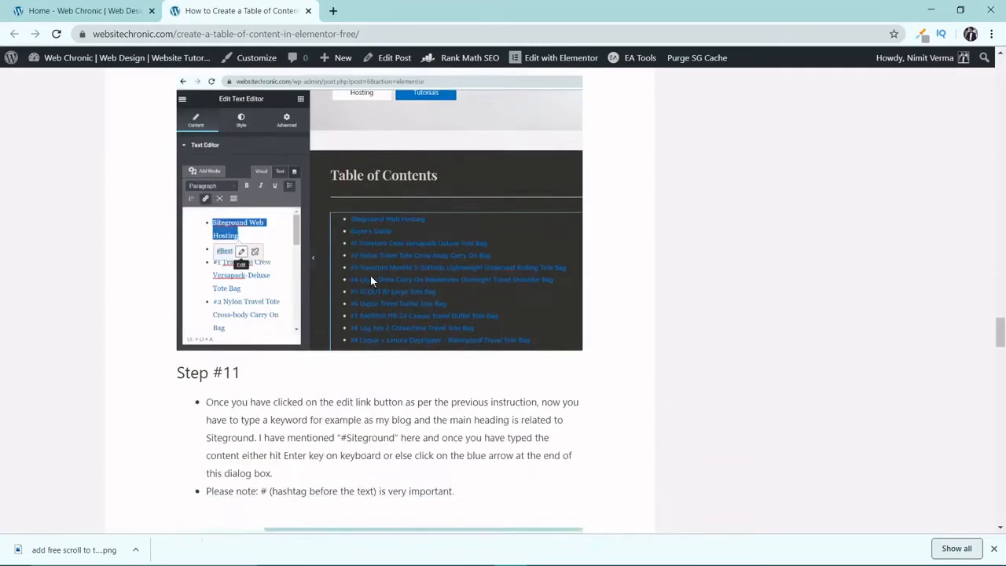
scroll(down, 3)
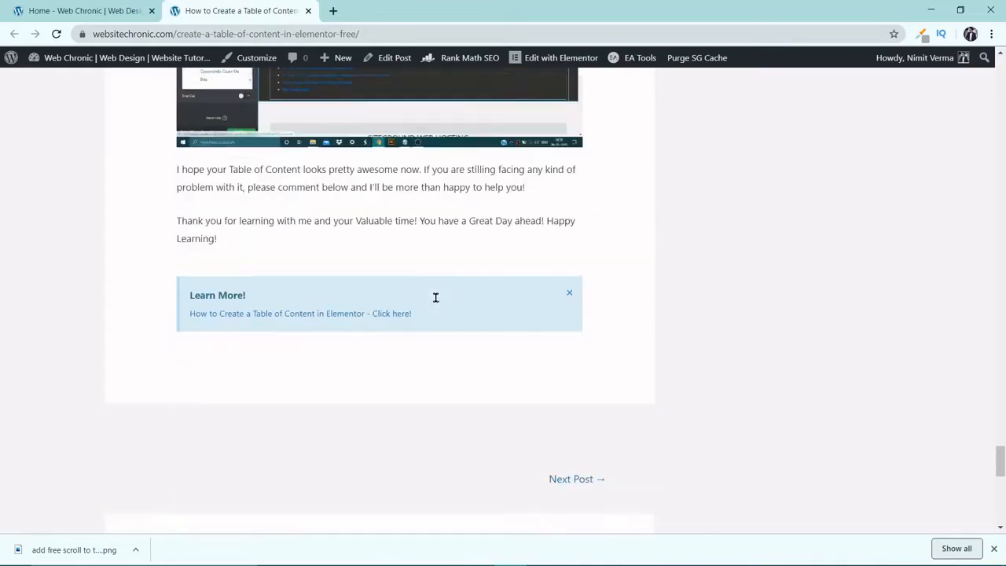
scroll(down, 3)
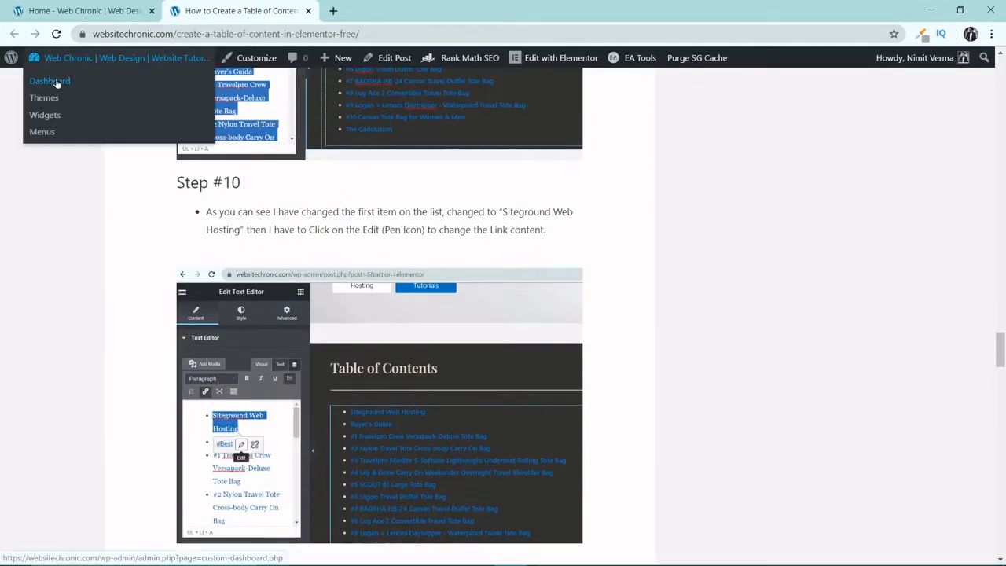
Step: From Plugins > Add New, search 'WPFront Scroll', then install and activate WPFront Scroll Top
click(50, 80)
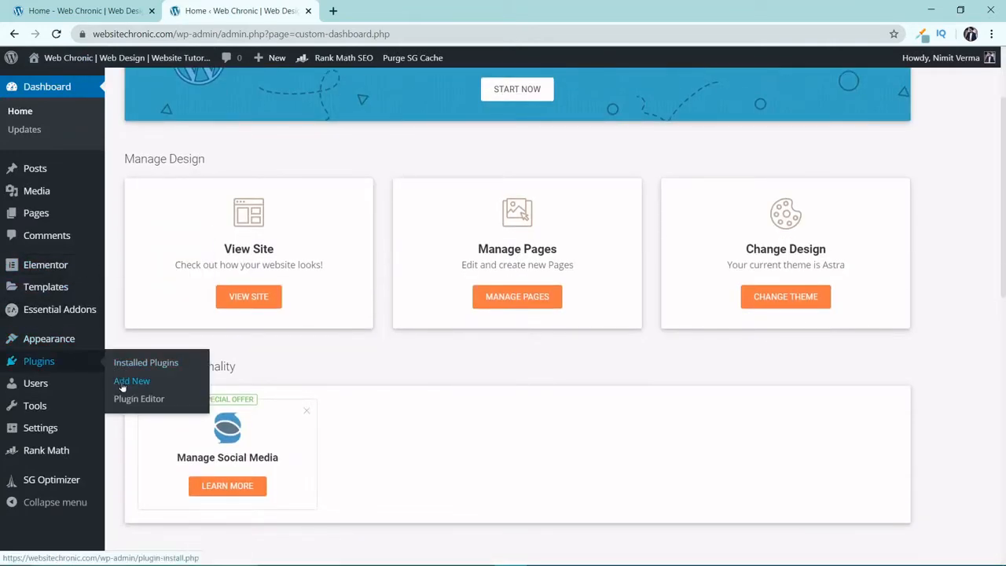
click(132, 381)
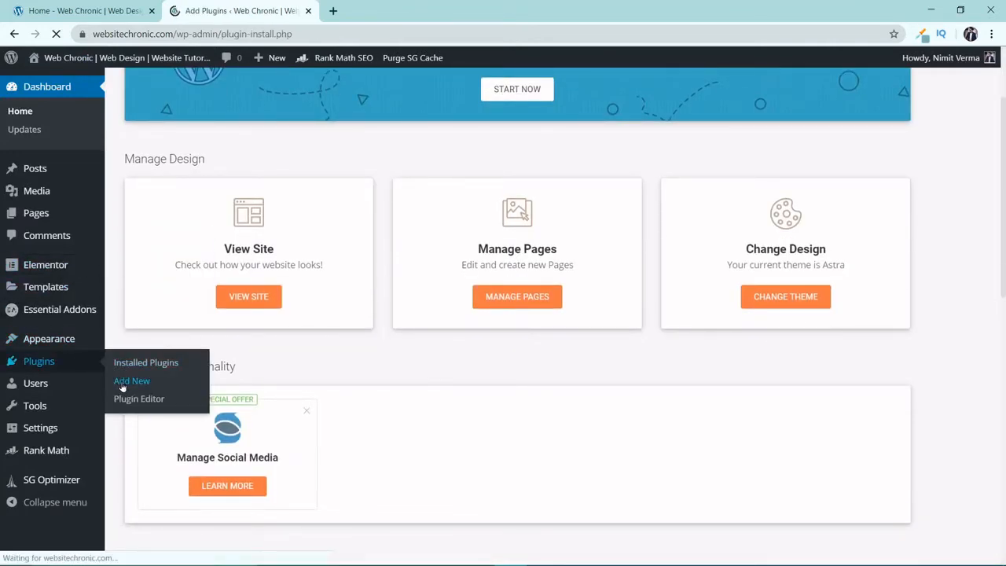
click(132, 380)
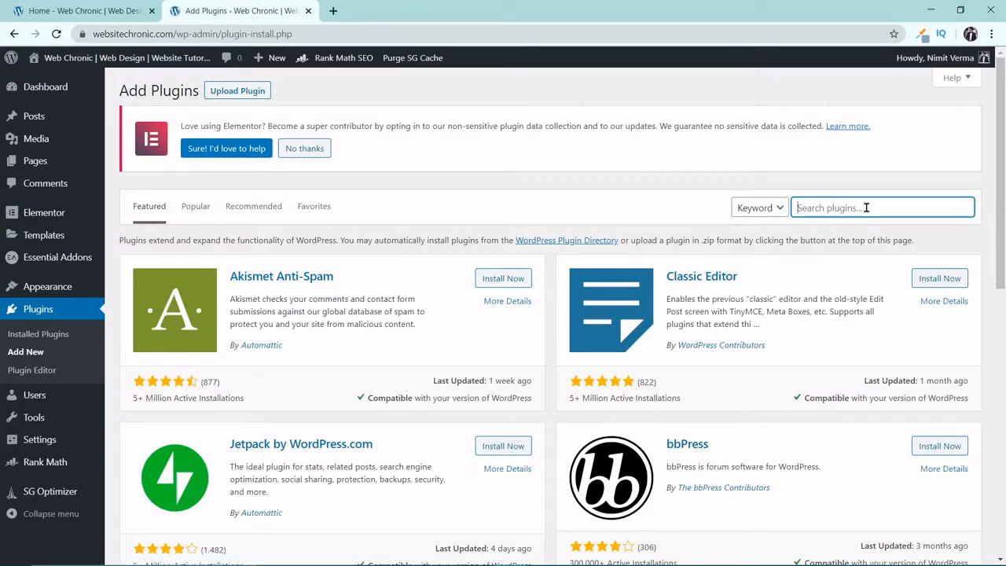
text(WPFront Scroll)
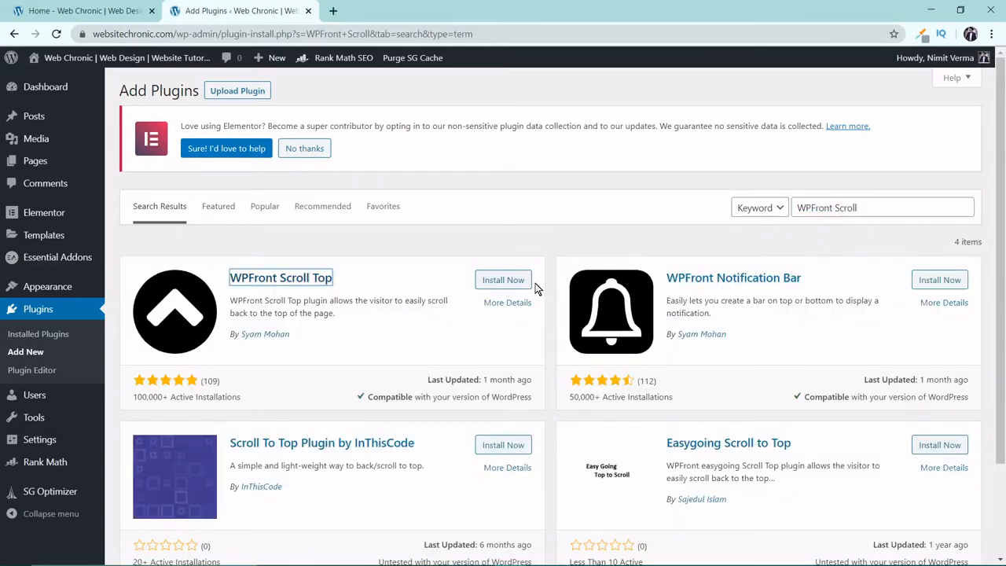
click(503, 280)
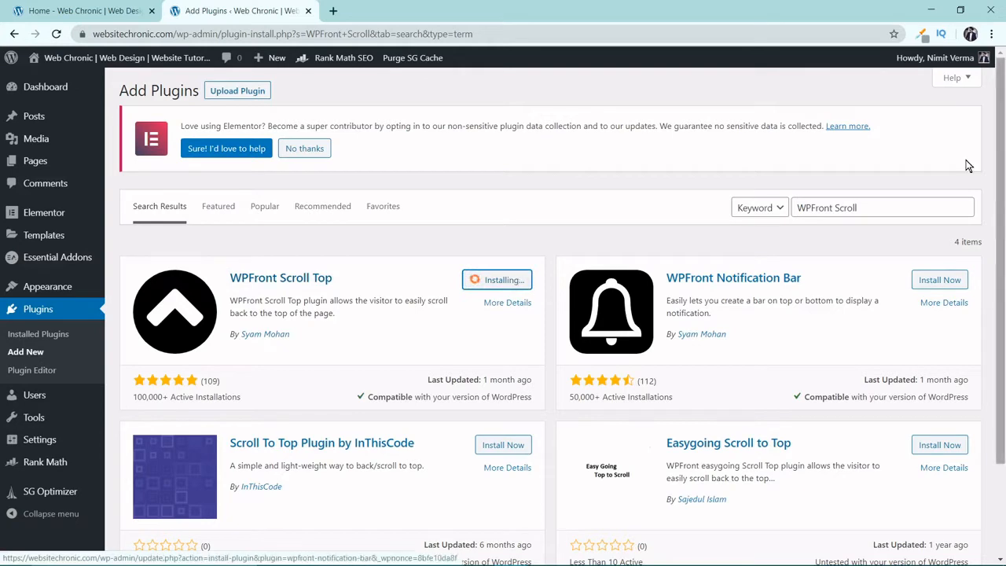
mouse_move(551, 294)
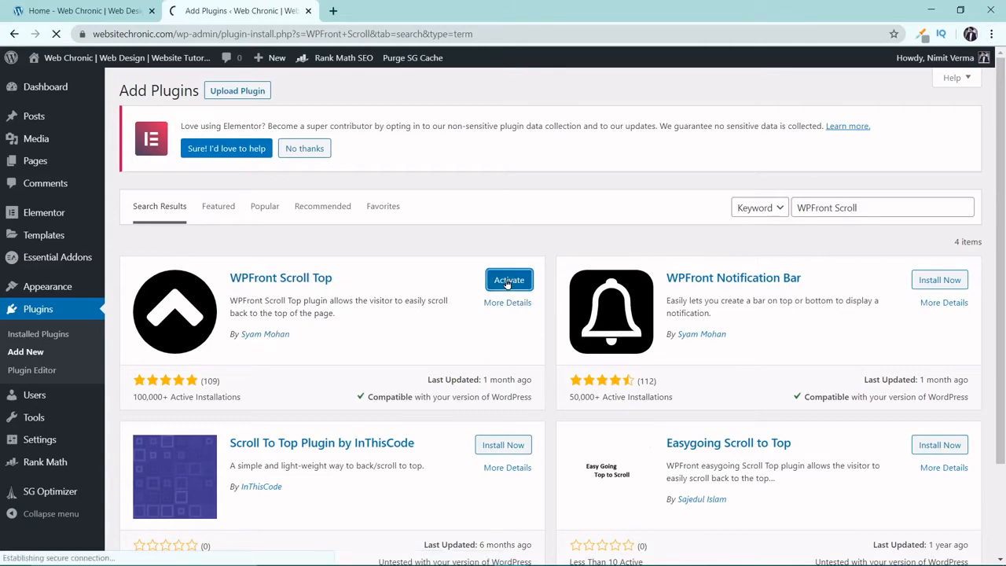
click(510, 280)
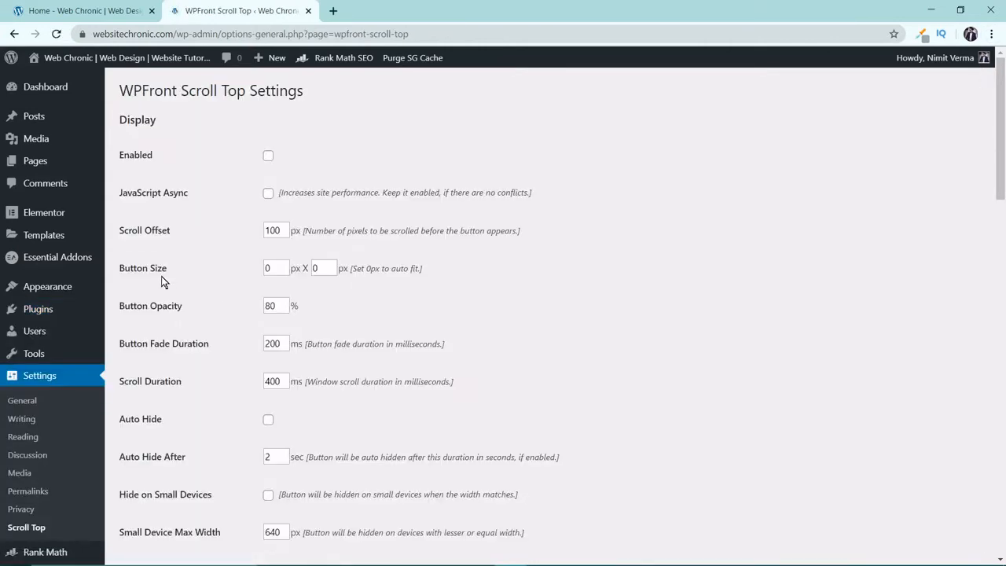
Step: Enable WPFront Scroll Top, choose the blue circular arrow button image, and save the changes
scroll(down, 3)
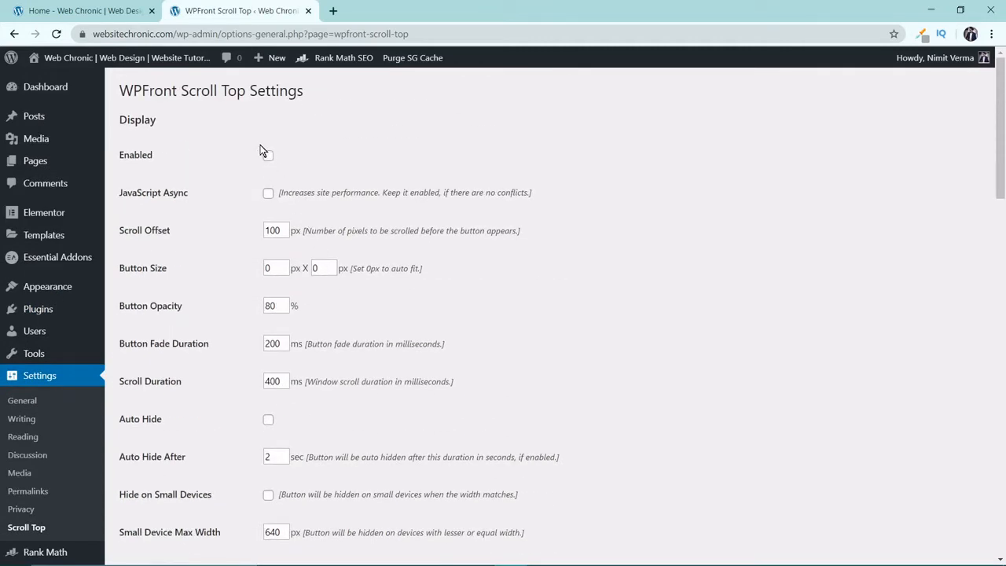
click(267, 155)
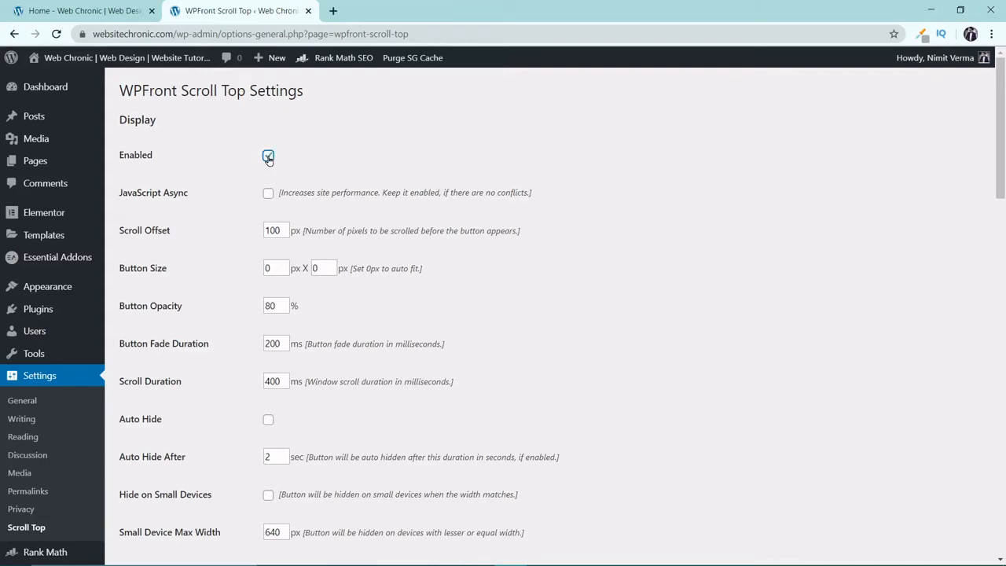
scroll(down, 3)
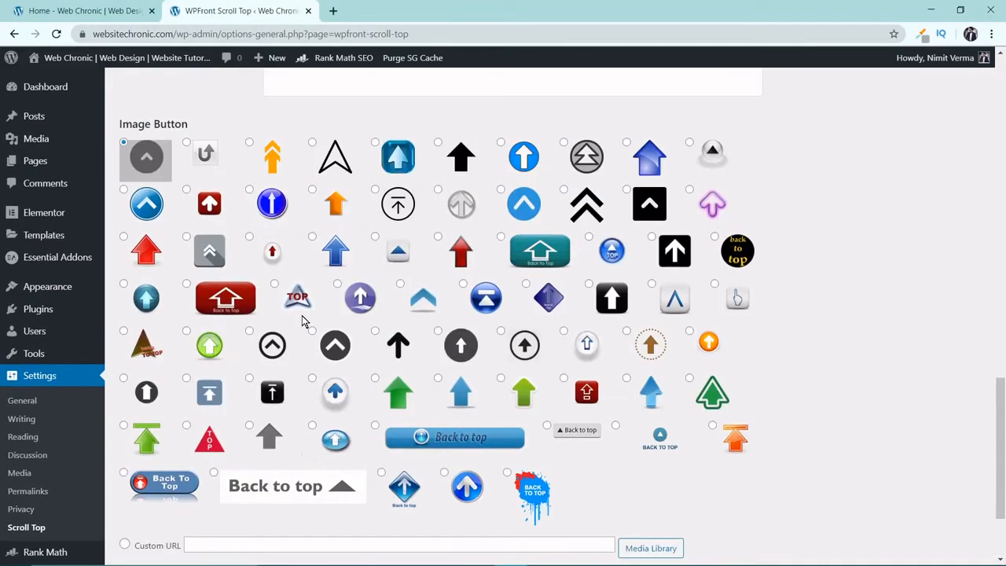
scroll(down, 3)
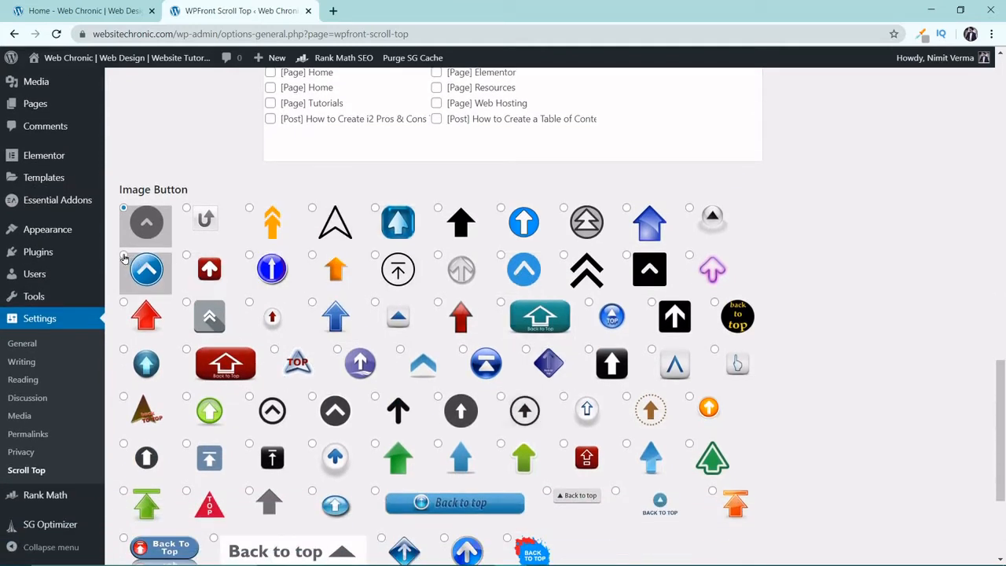
click(122, 254)
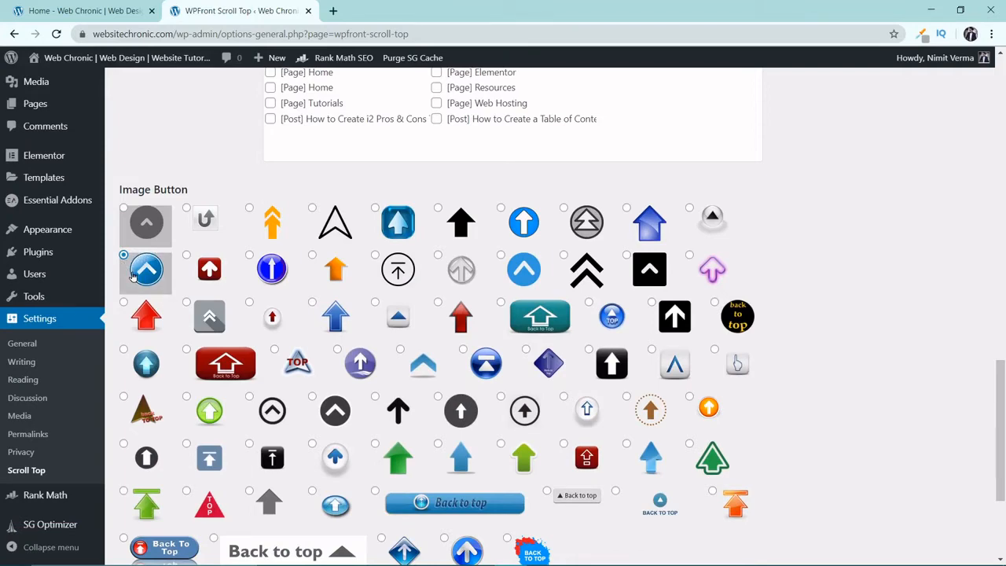
scroll(down, 3)
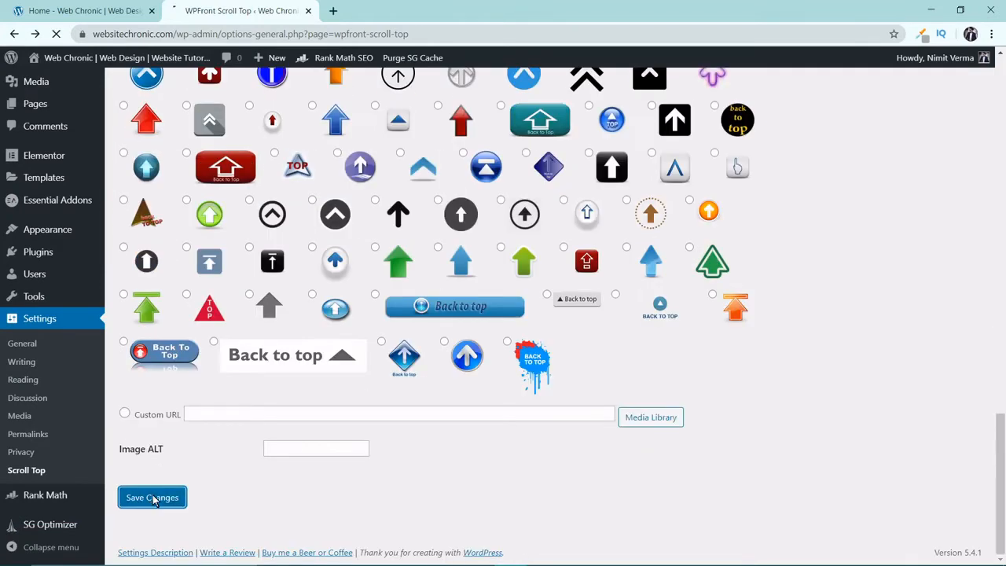
click(151, 497)
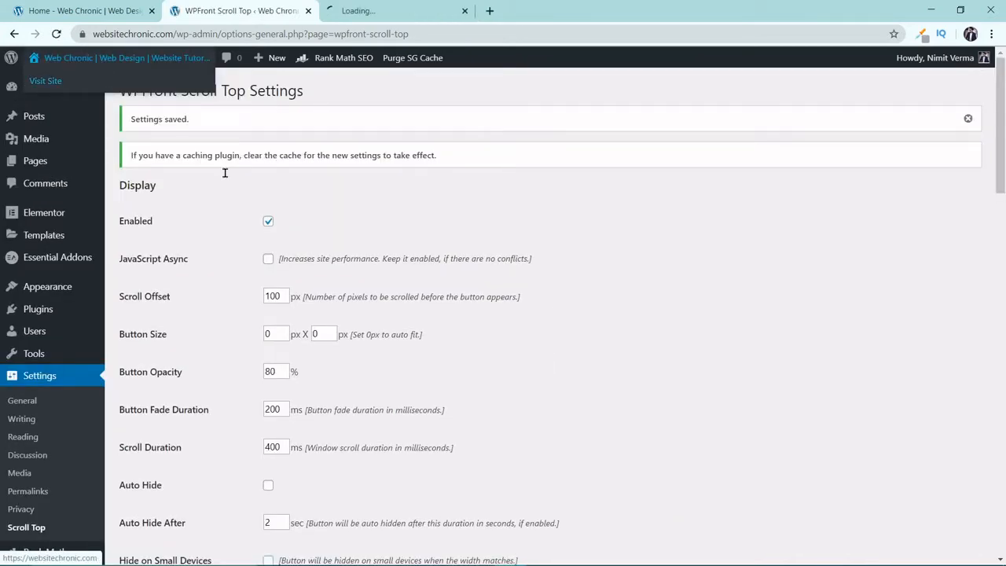
Step: Switch to the live Website Chronic site and open the Table of Content tutorial post
click(396, 9)
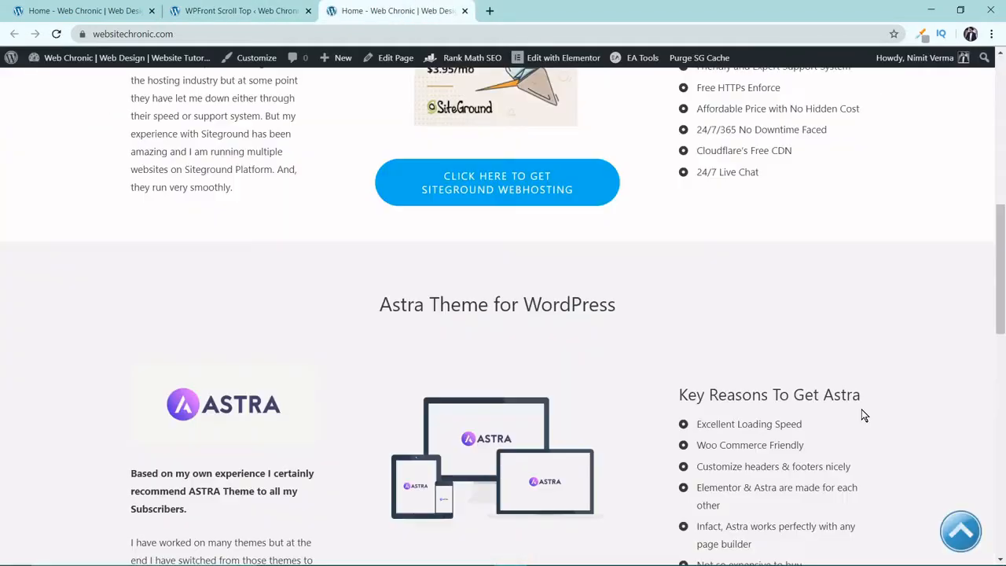
scroll(down, 3)
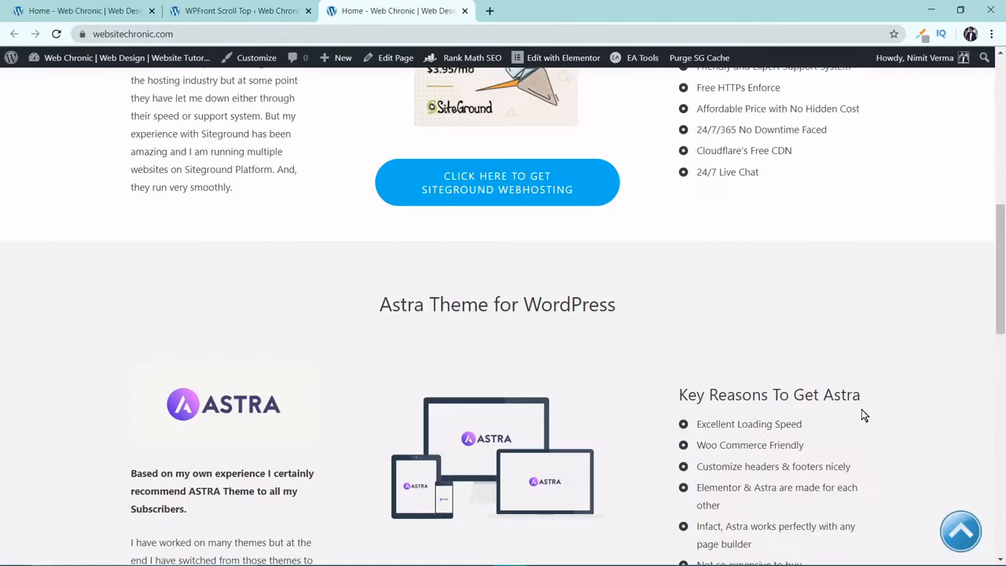
scroll(down, 3)
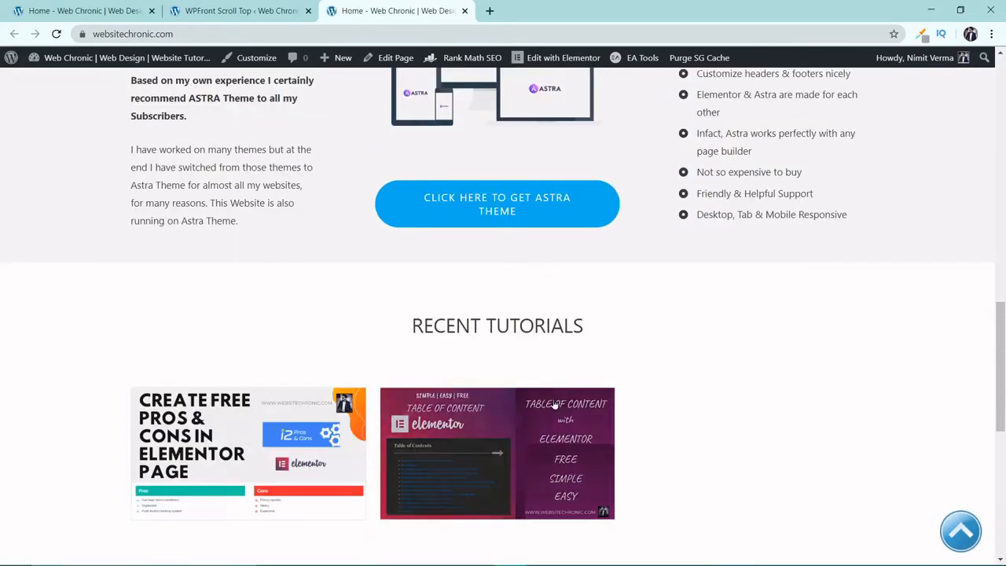
click(497, 453)
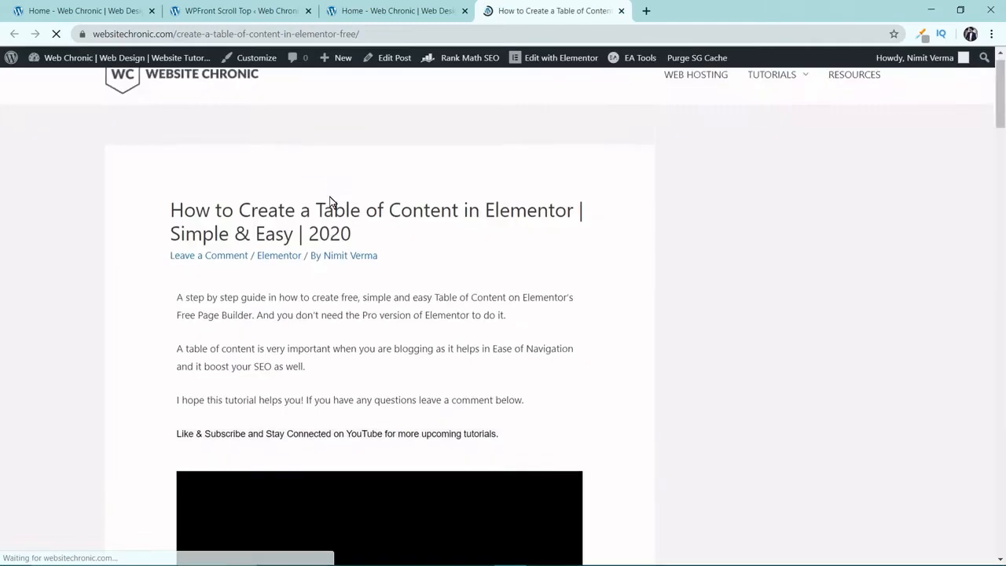
Step: Scroll down the tutorial post to confirm the blue scroll-to-top button shows, then return to the plugin settings
scroll(down, 3)
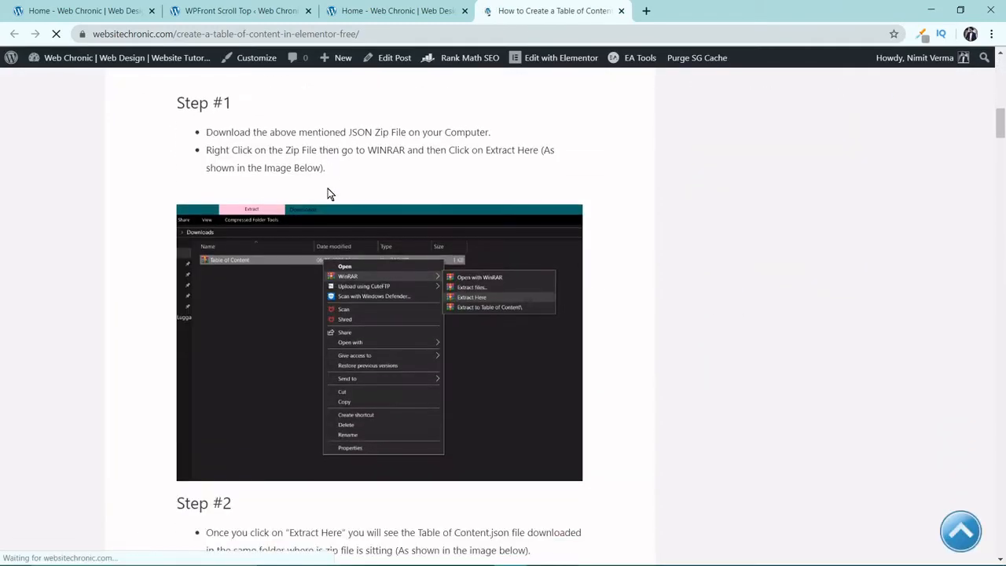
scroll(down, 3)
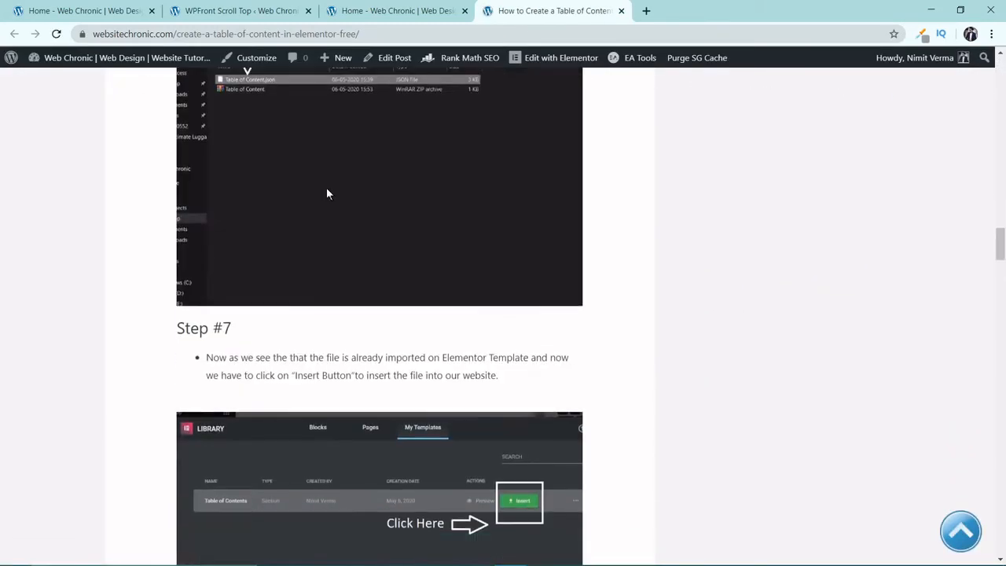
scroll(down, 3)
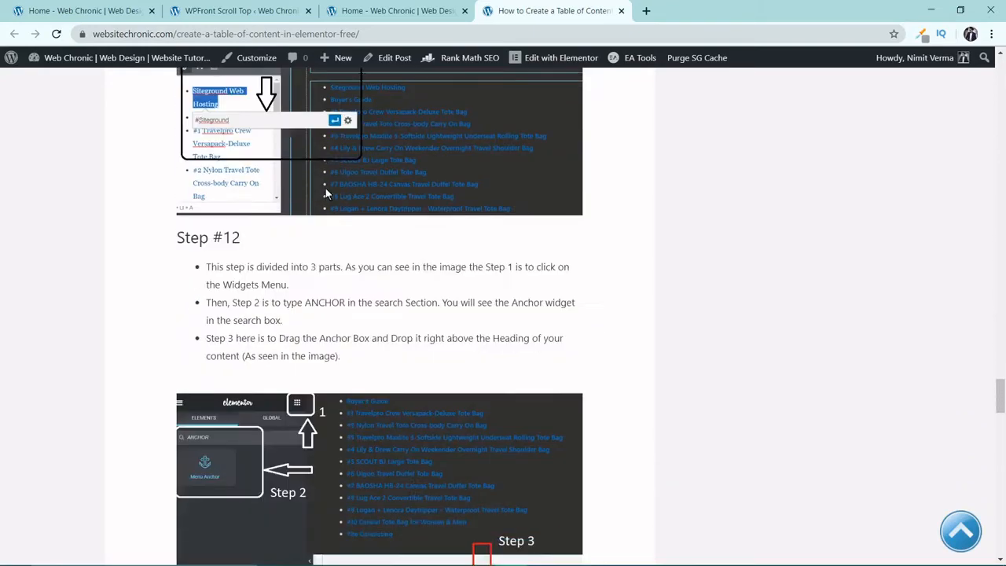
scroll(down, 3)
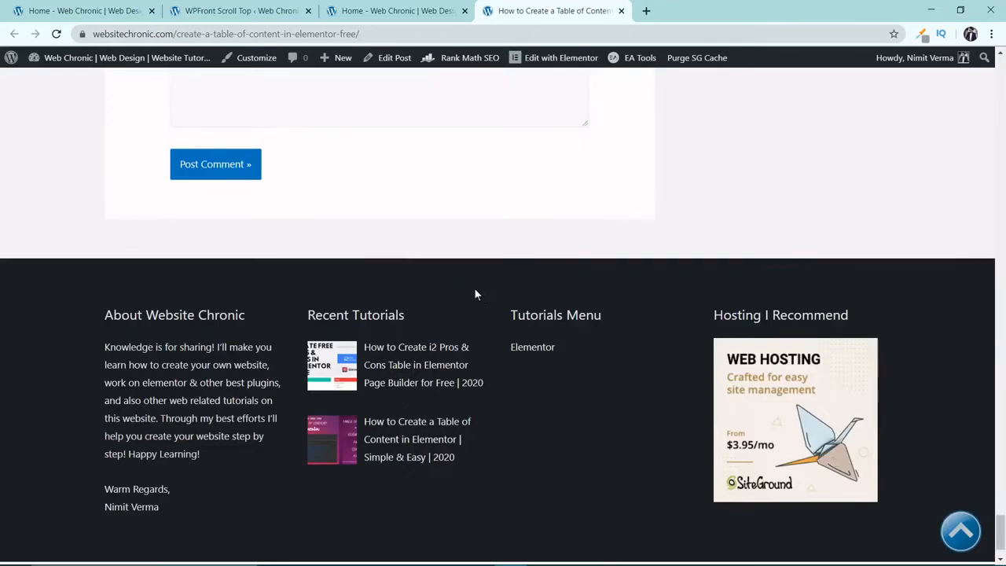
mouse_move(961, 531)
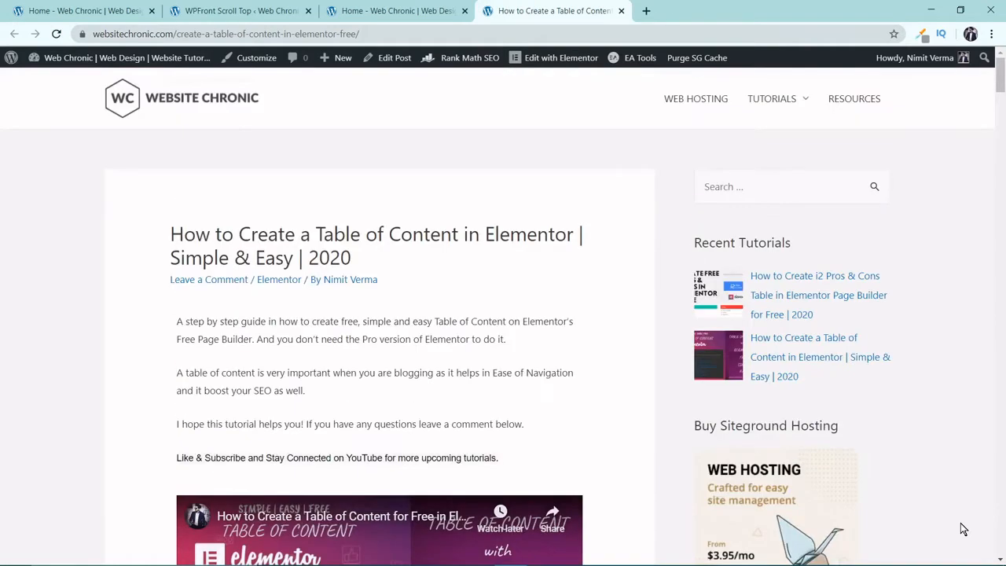
scroll(down, 3)
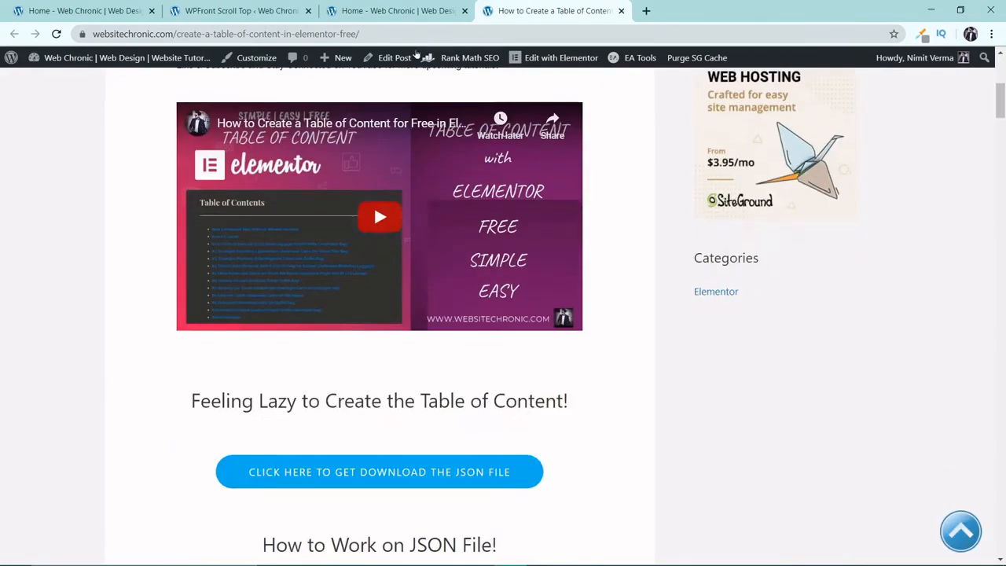
click(239, 10)
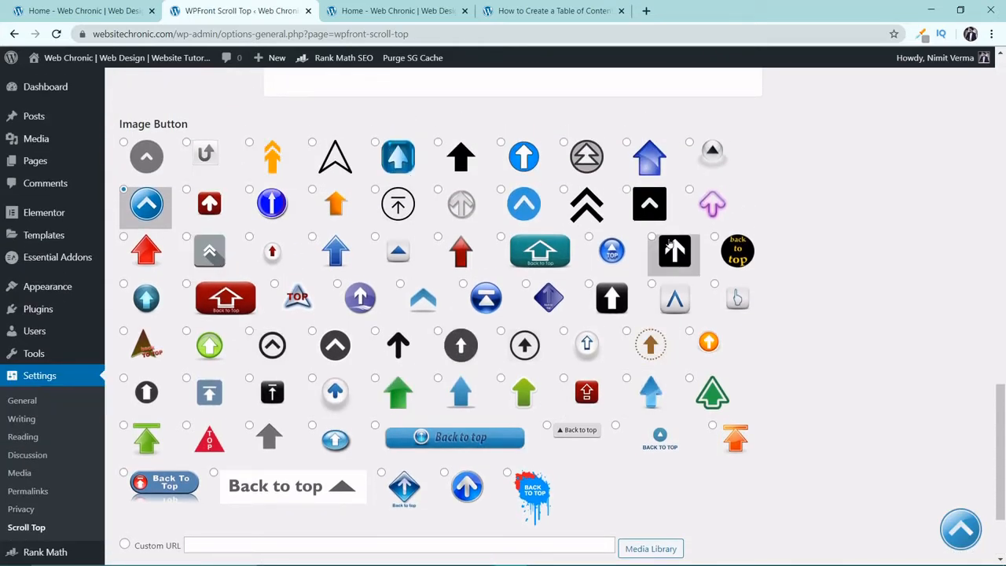
Step: Scroll through the saved WPFront Scroll Top display options on the settings page
scroll(up, 3)
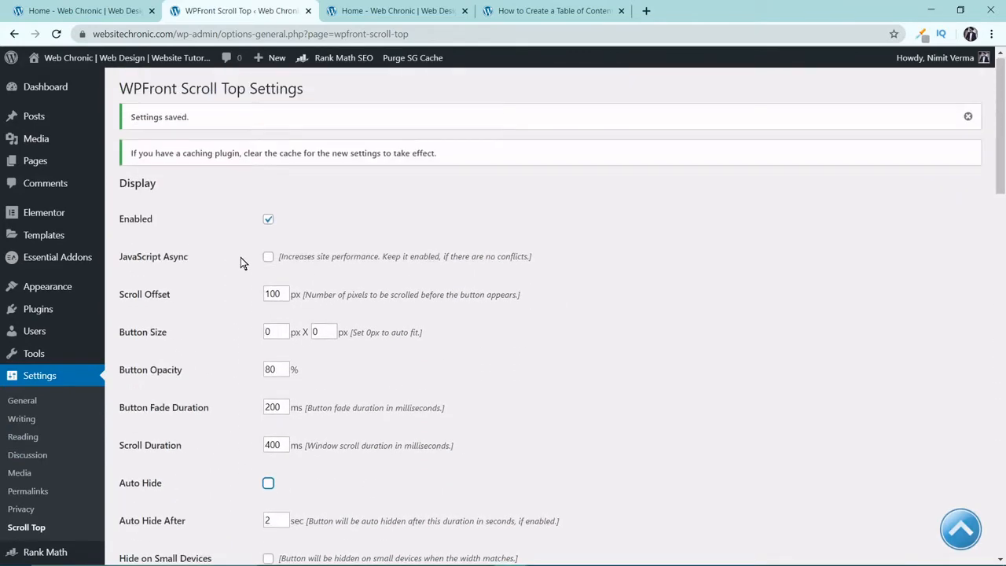
scroll(down, 3)
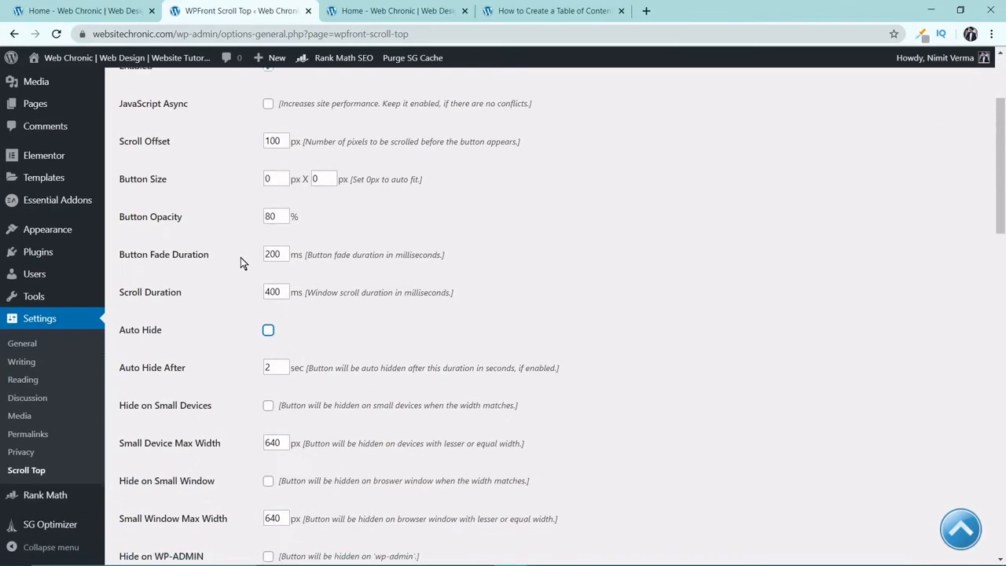
scroll(down, 3)
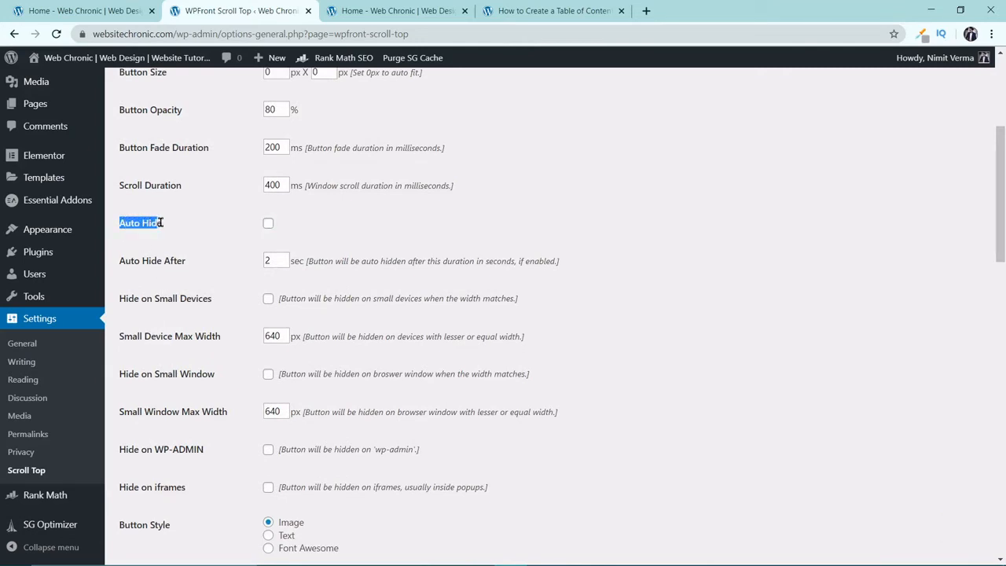
mouse_move(264, 228)
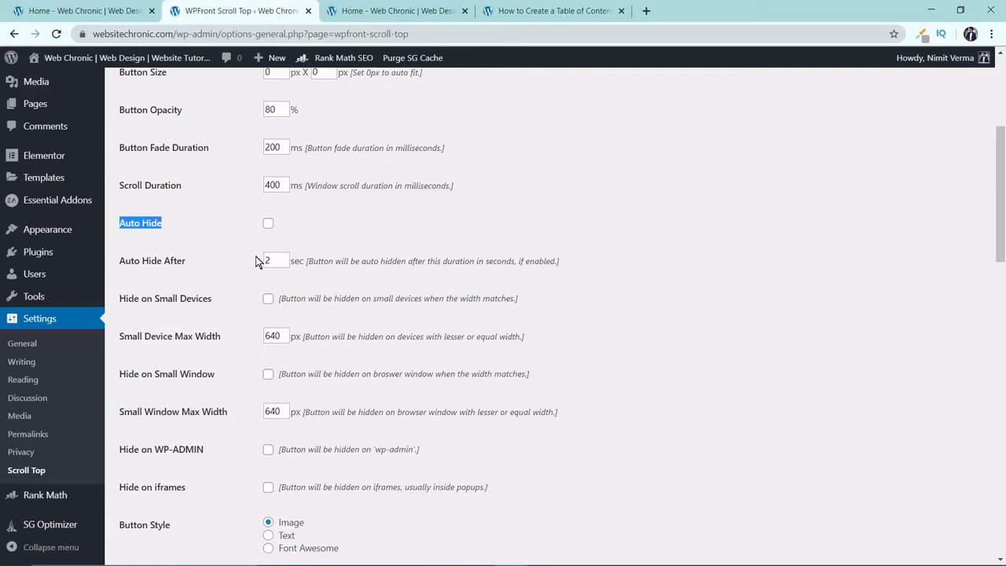
scroll(down, 3)
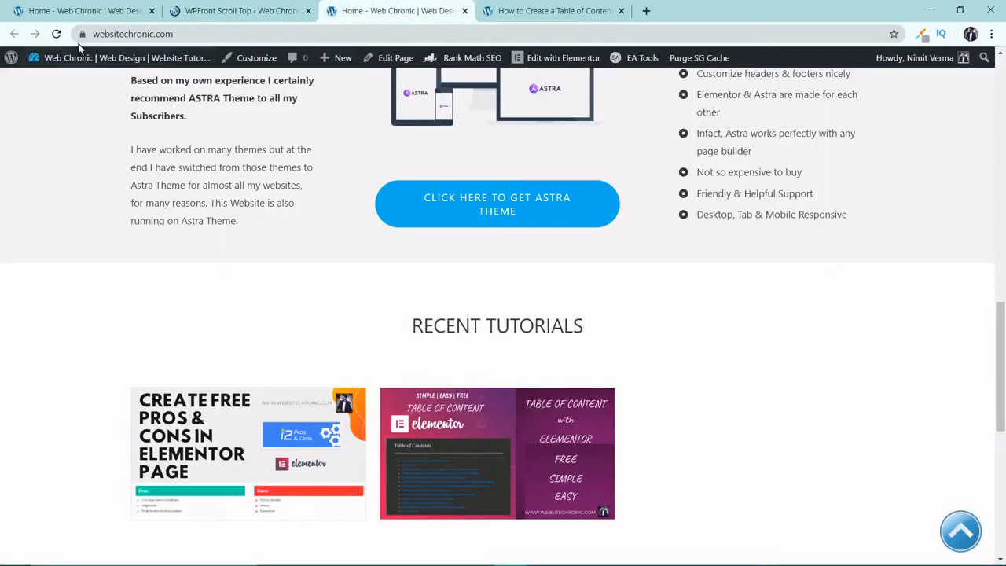
Step: Reload the homepage, scroll to check the scroll-to-top button, and return to the plugin settings
click(56, 34)
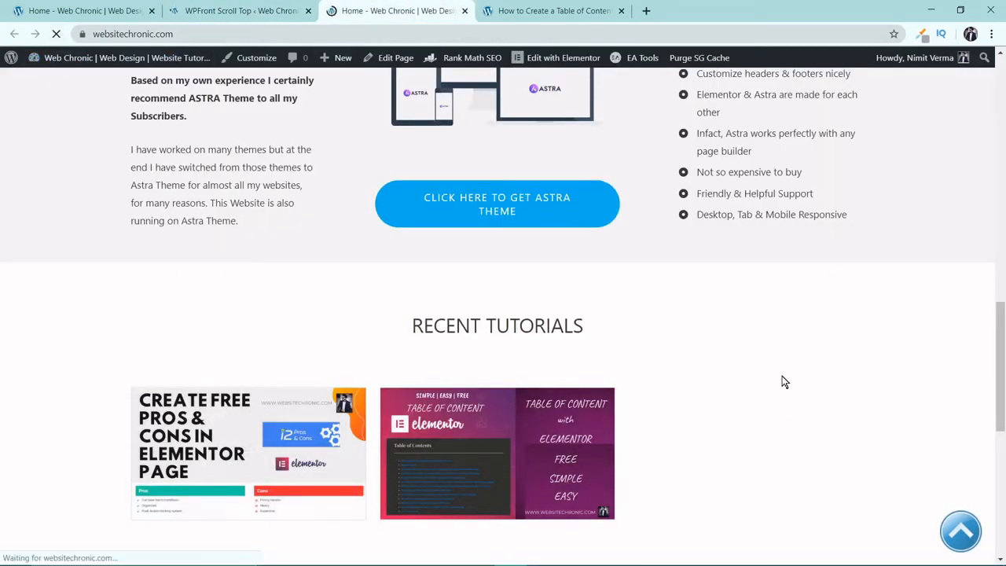
scroll(down, 3)
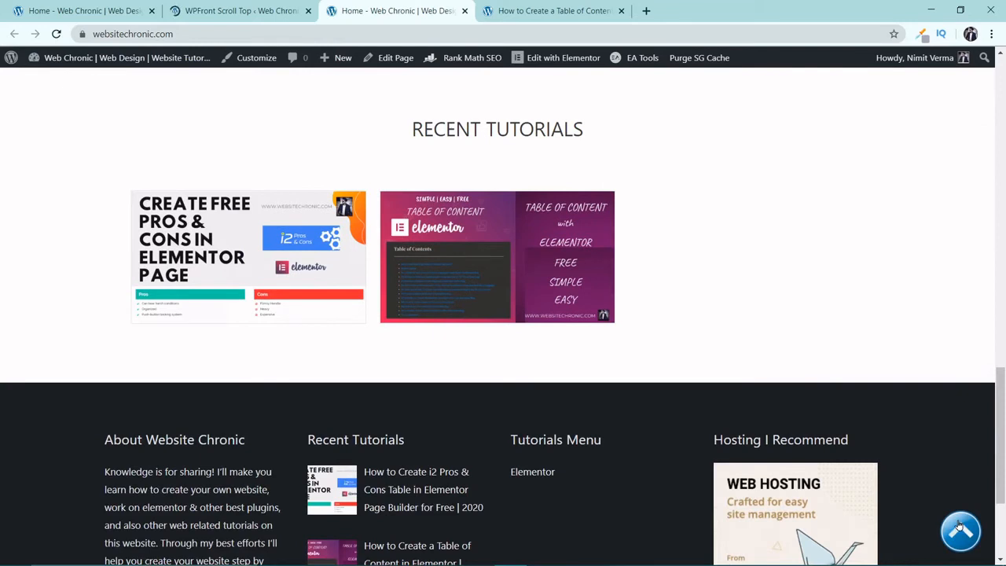
mouse_move(915, 462)
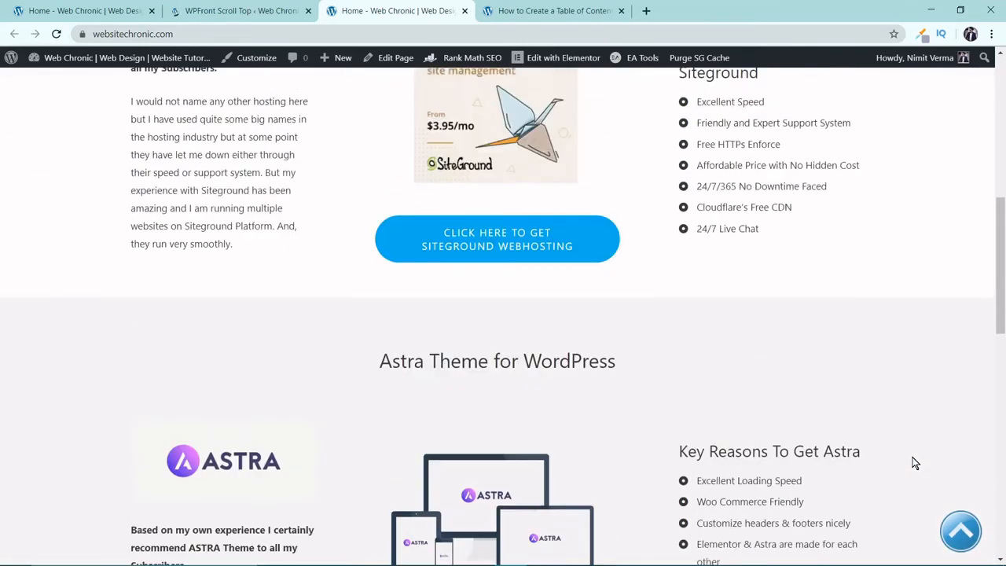
click(239, 9)
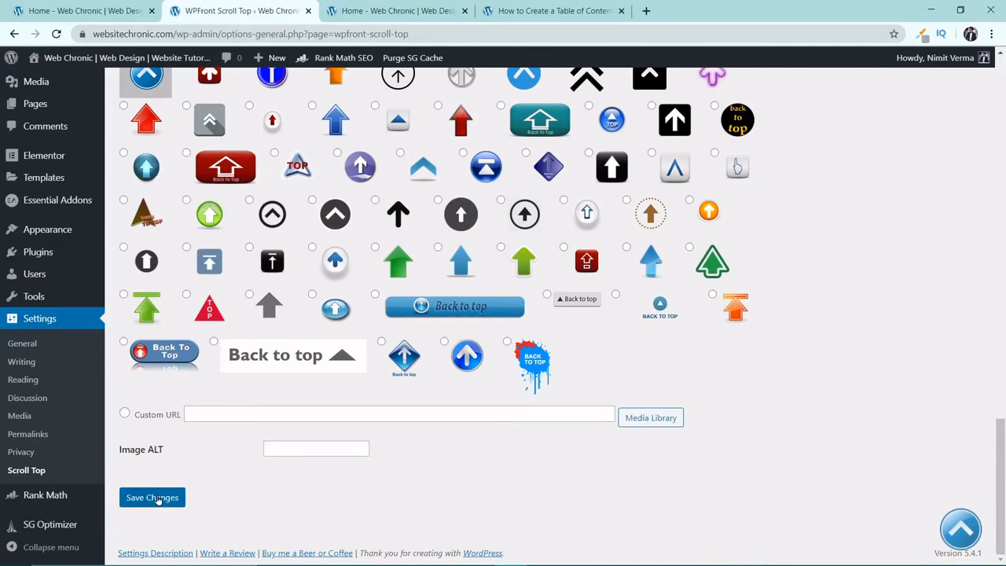
Step: Save the WPFront Scroll Top settings again with Save Changes
click(151, 497)
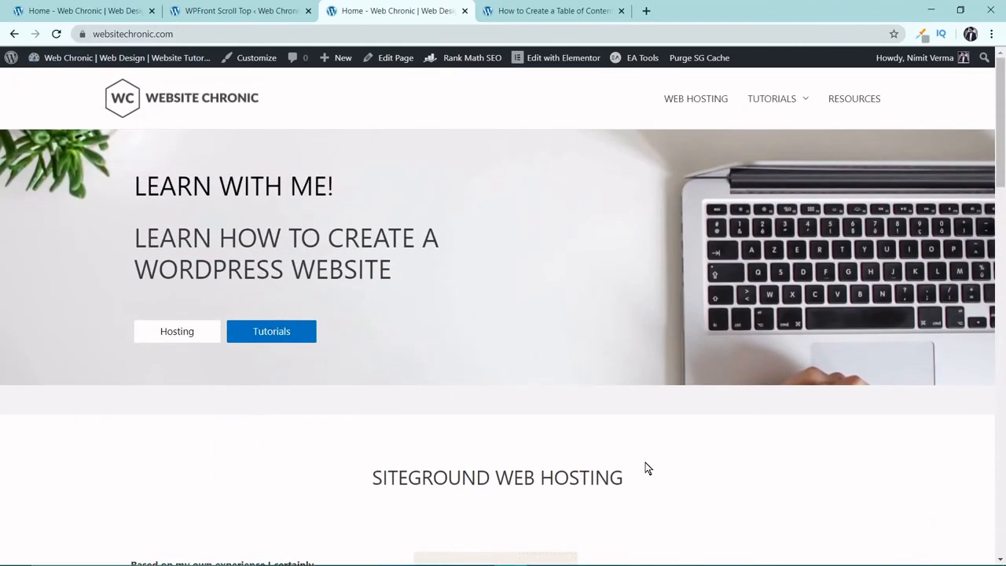
mouse_move(149, 99)
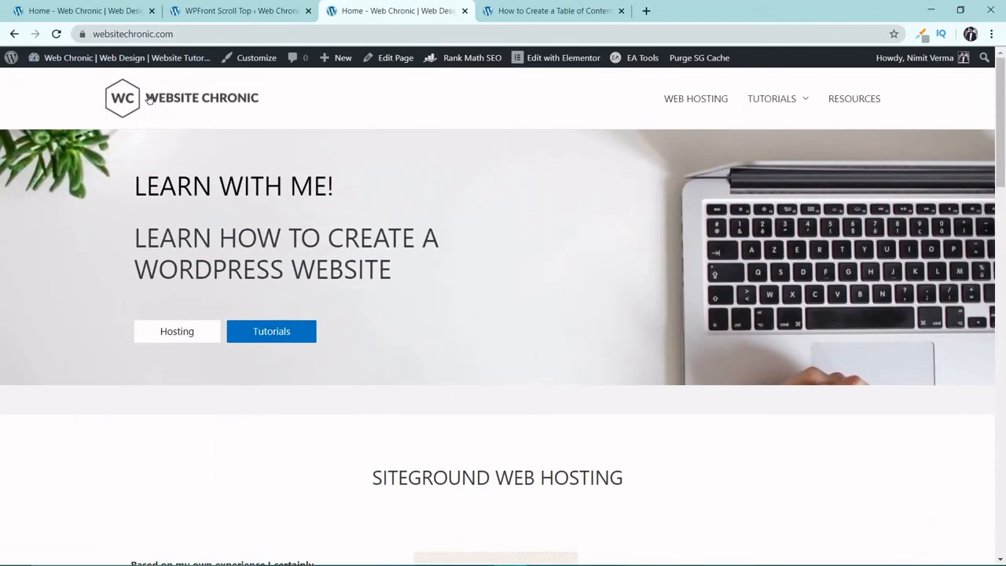